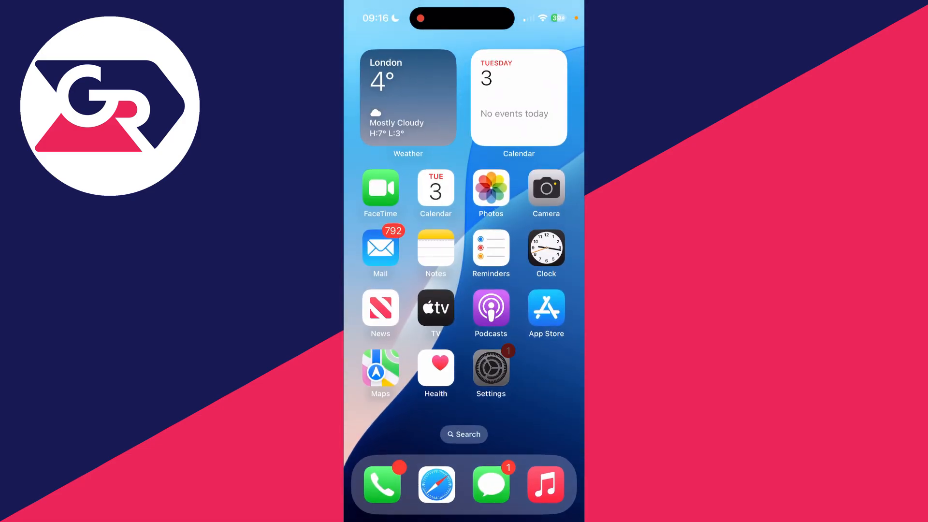
# - Navigate Settings > Apps > Safari and scroll to its Privacy & Security section
pyautogui.click(490, 367)
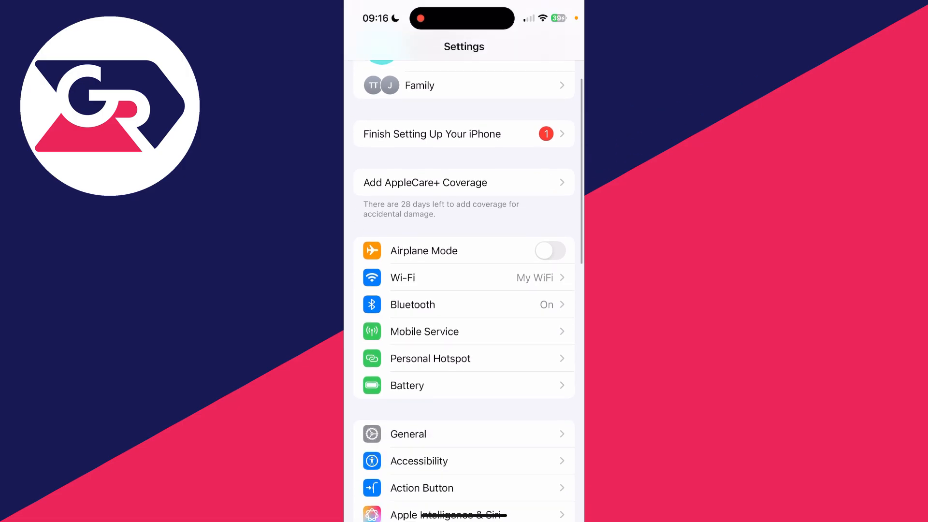
pyautogui.scroll(-3)
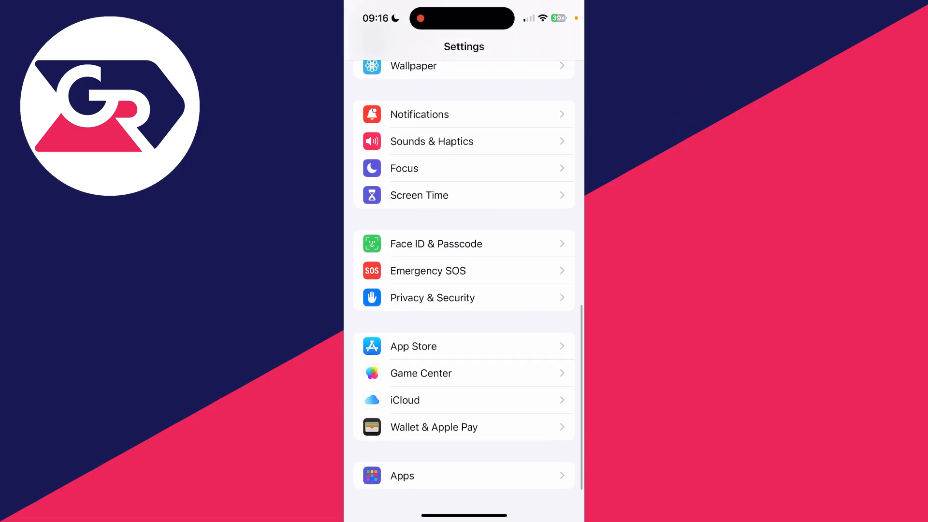
pyautogui.click(463, 475)
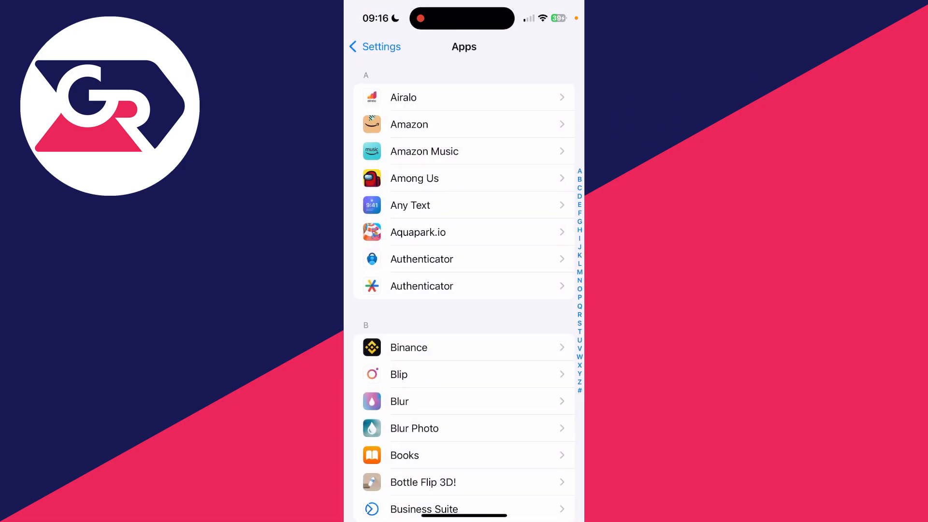
pyautogui.scroll(-3)
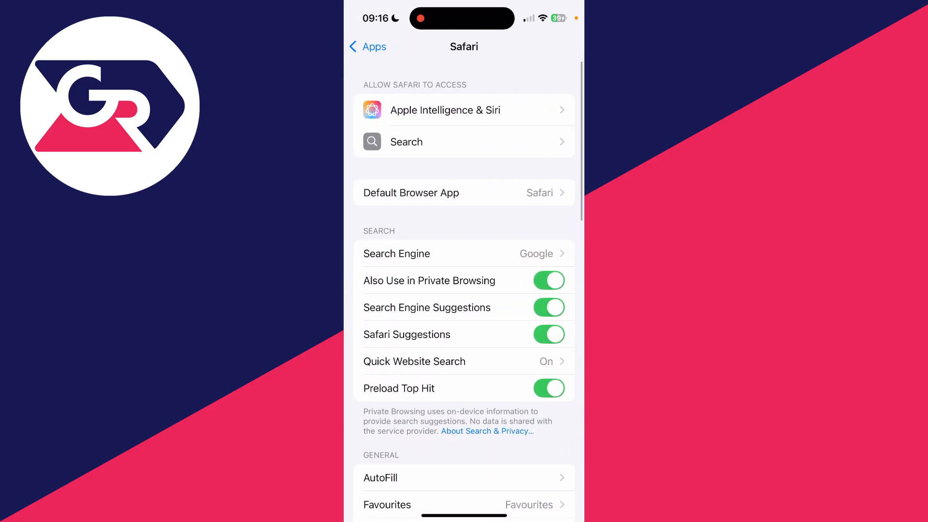
pyautogui.scroll(-3)
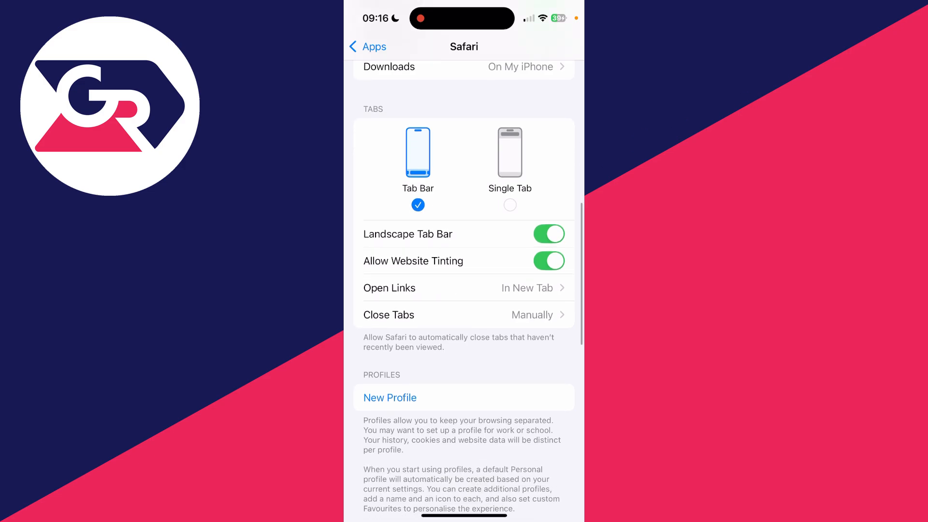
pyautogui.scroll(-3)
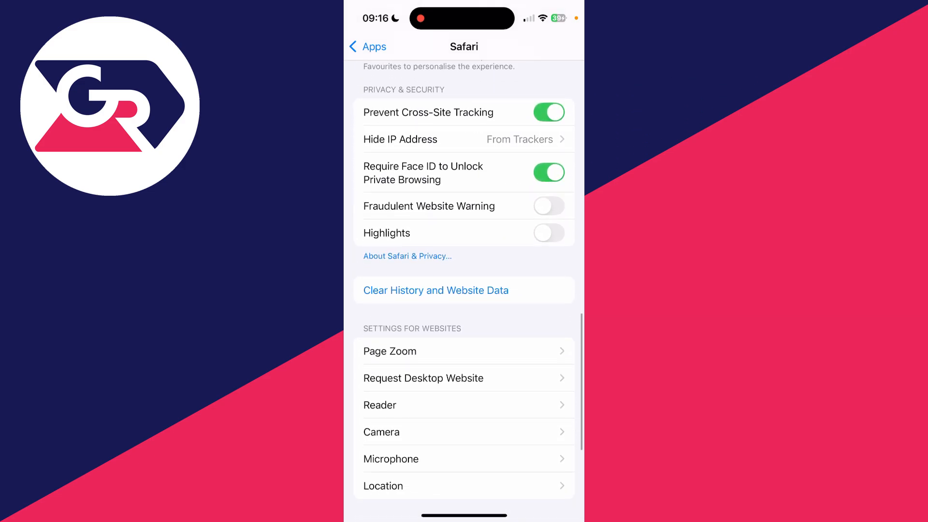
# - Clear all Safari history and website data with Close All Tabs selected
pyautogui.click(436, 290)
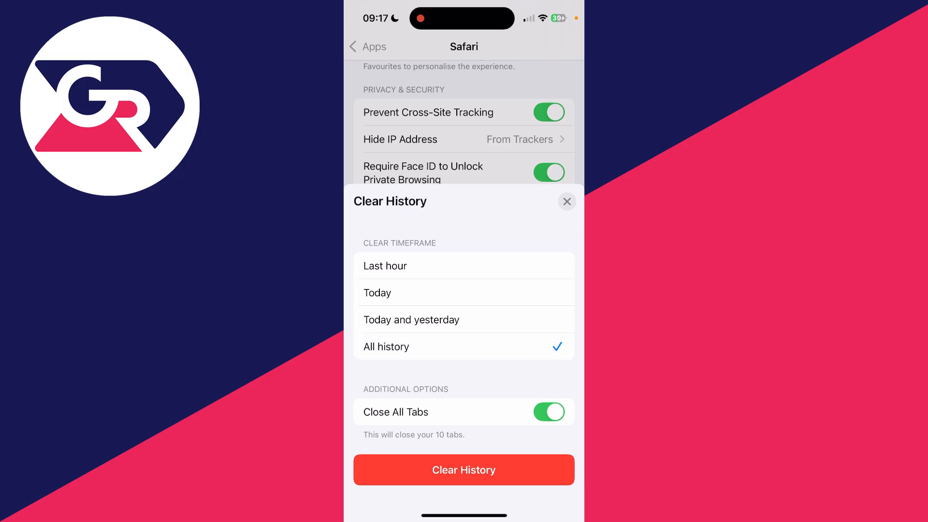
pyautogui.click(566, 202)
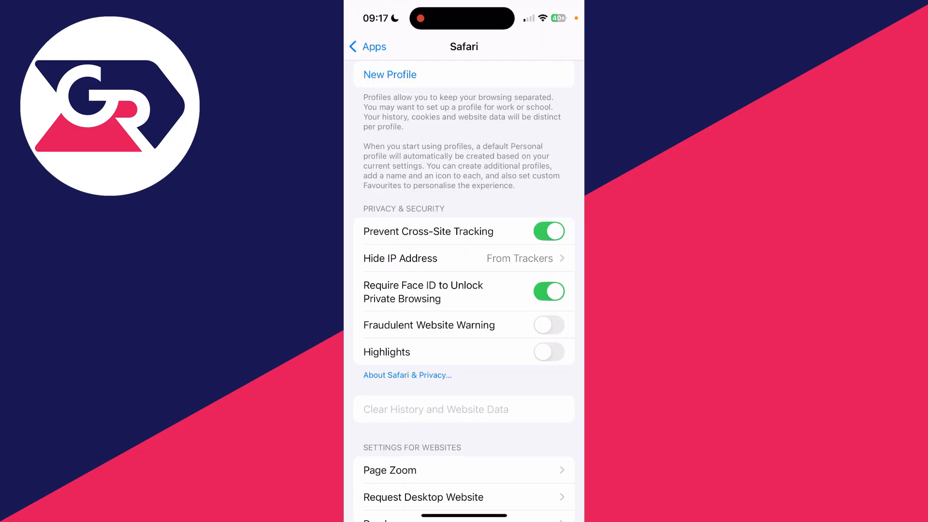
# - Set Safari's Hide IP Address to Off, then reopen Settings
pyautogui.click(464, 258)
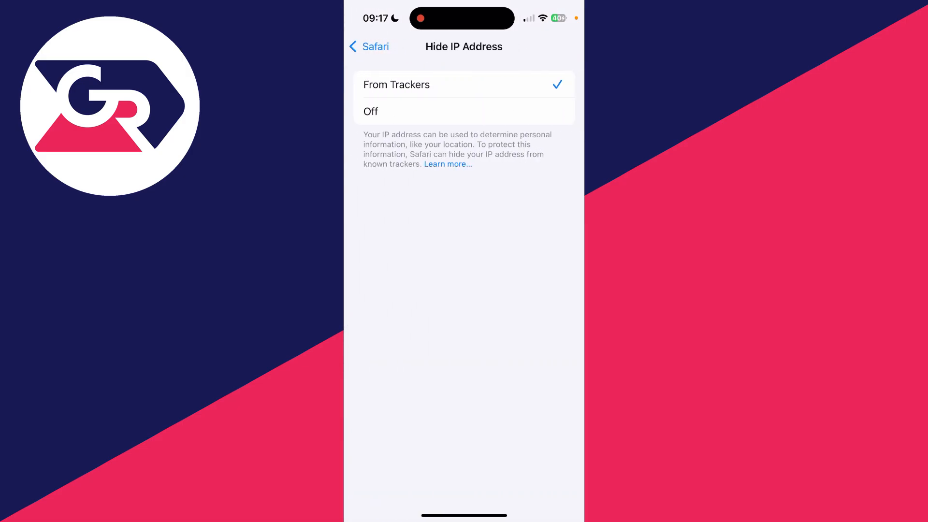
pyautogui.click(464, 111)
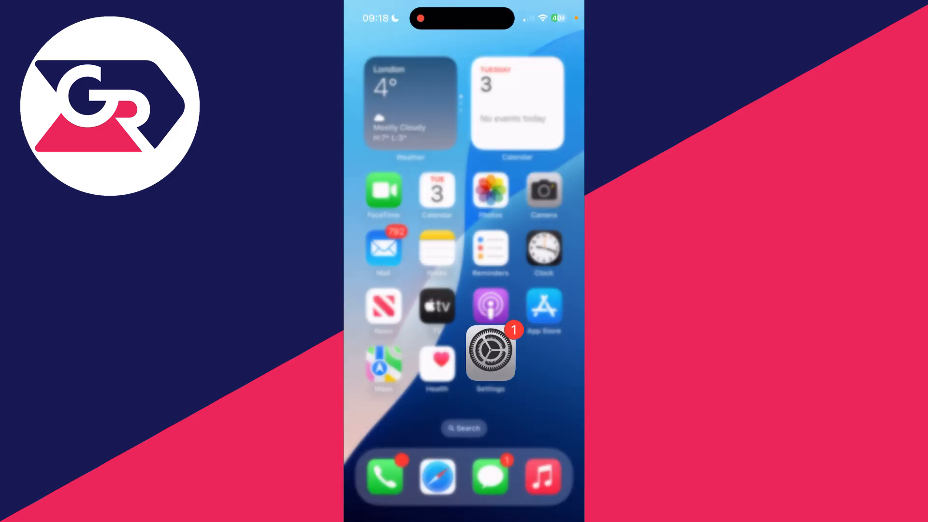
pyautogui.click(437, 475)
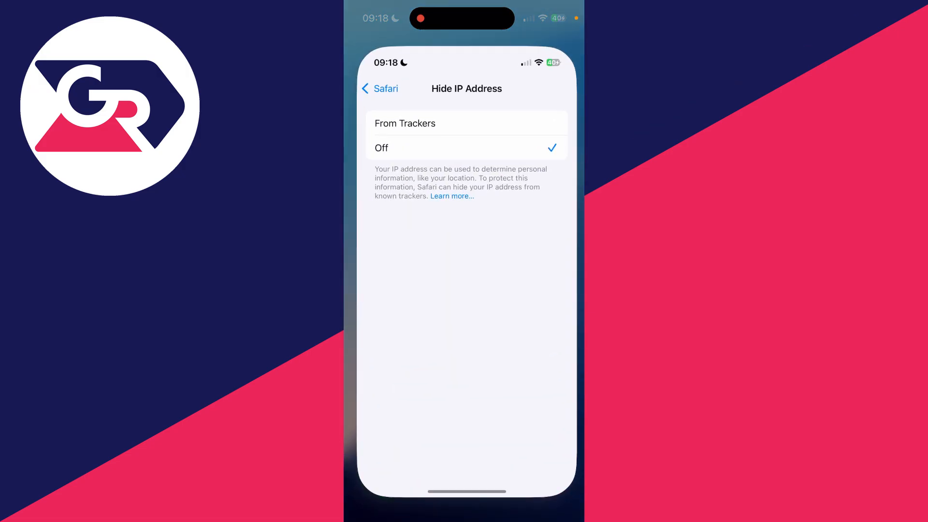
# - From the main Settings list, reach Screen Time's Content & Privacy Restrictions page
pyautogui.click(380, 88)
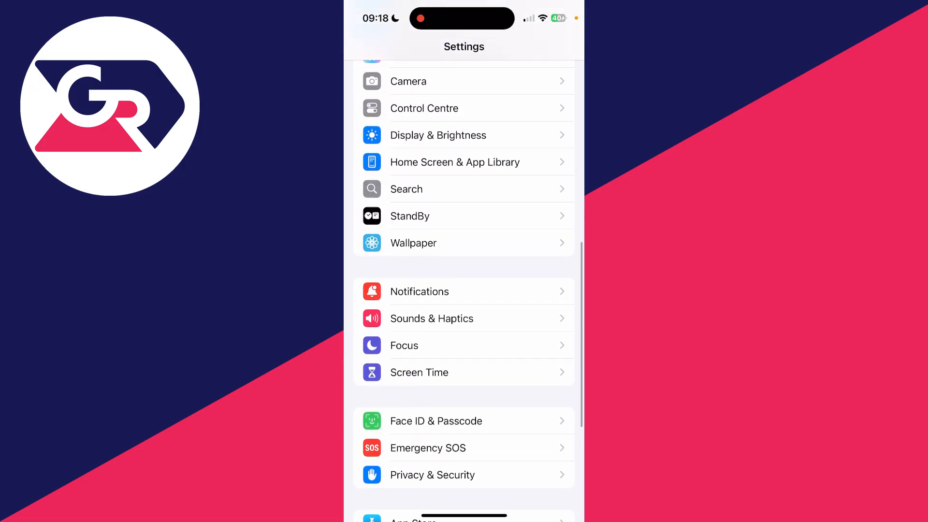
pyautogui.click(418, 372)
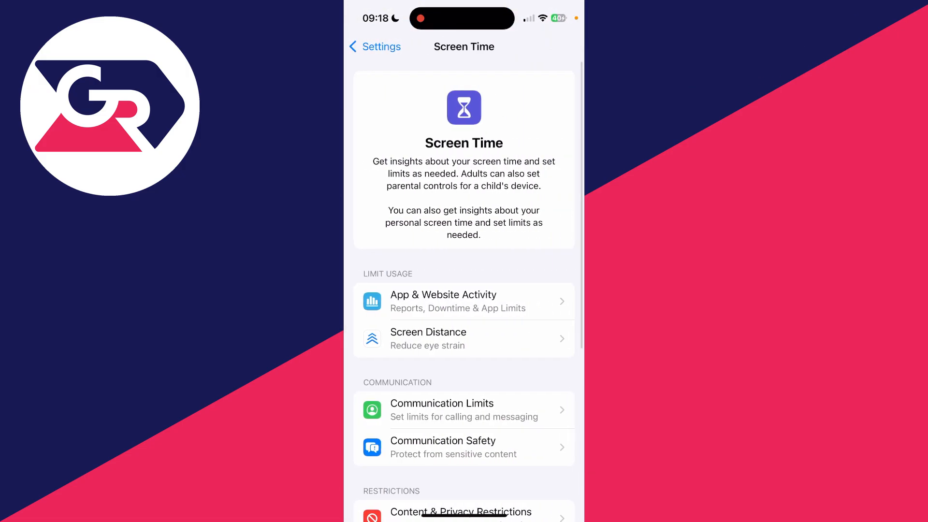
pyautogui.scroll(-3)
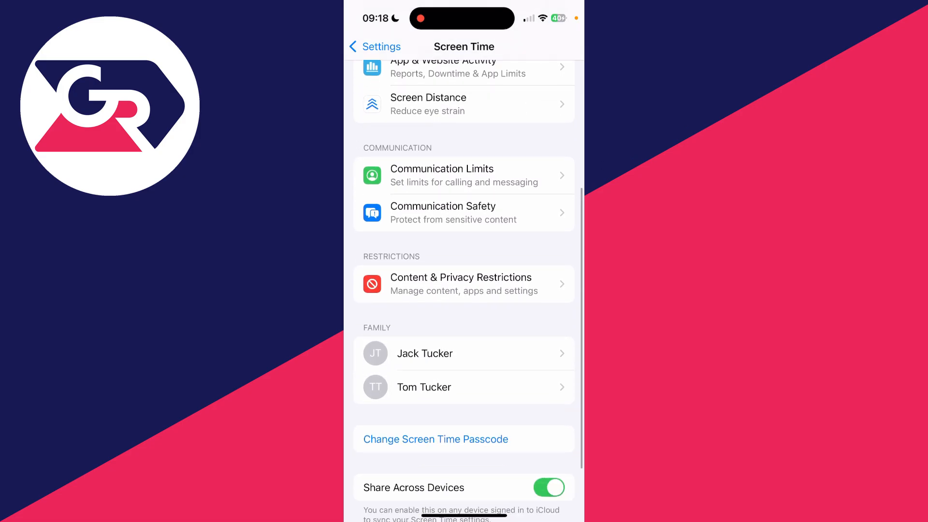
pyautogui.click(463, 283)
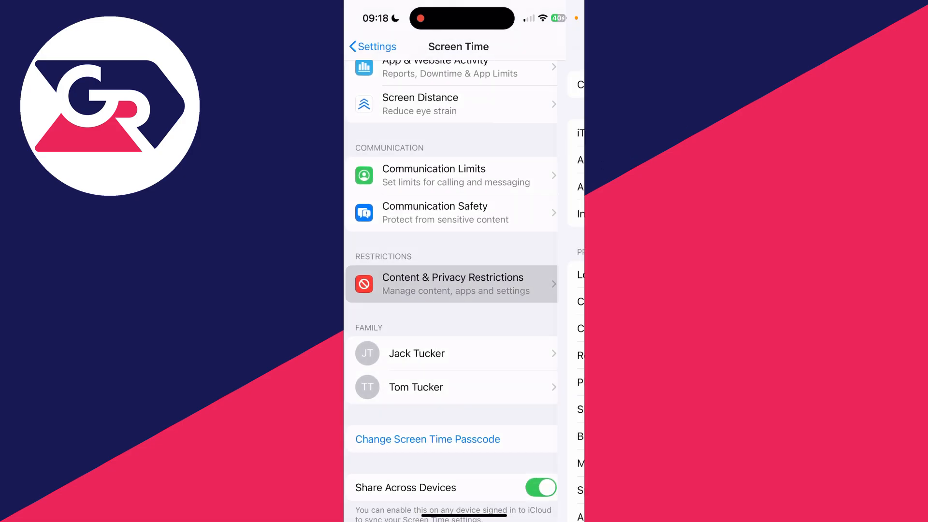
pyautogui.click(452, 284)
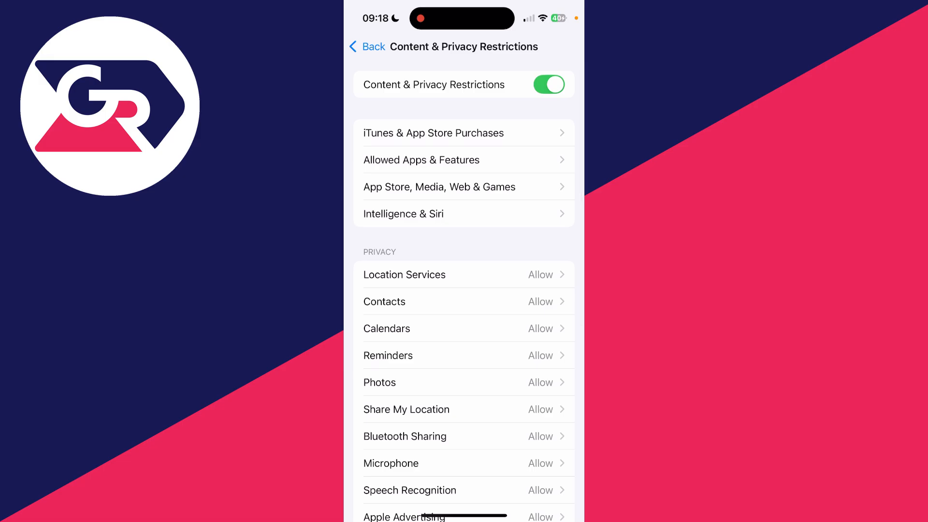
# - Under App Store, Media, Web & Games, set Web Content to Unrestricted
pyautogui.click(438, 187)
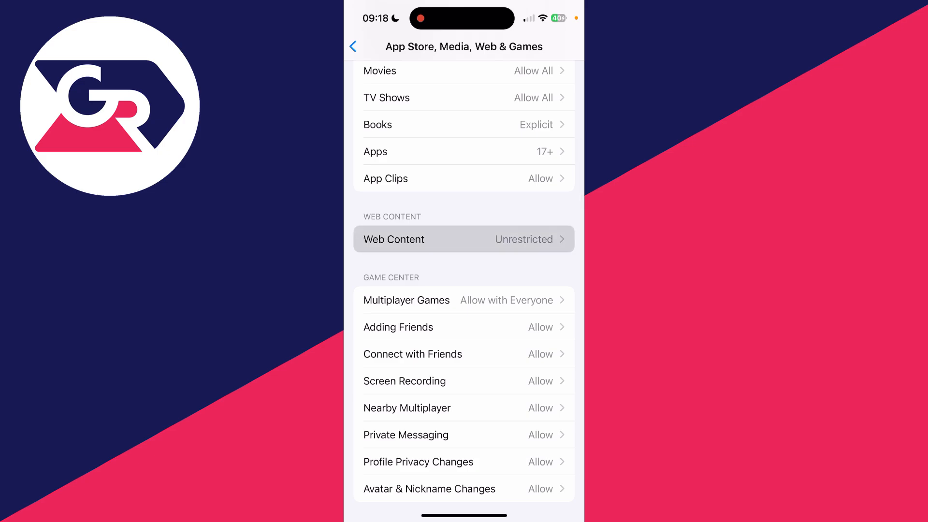
pyautogui.click(464, 239)
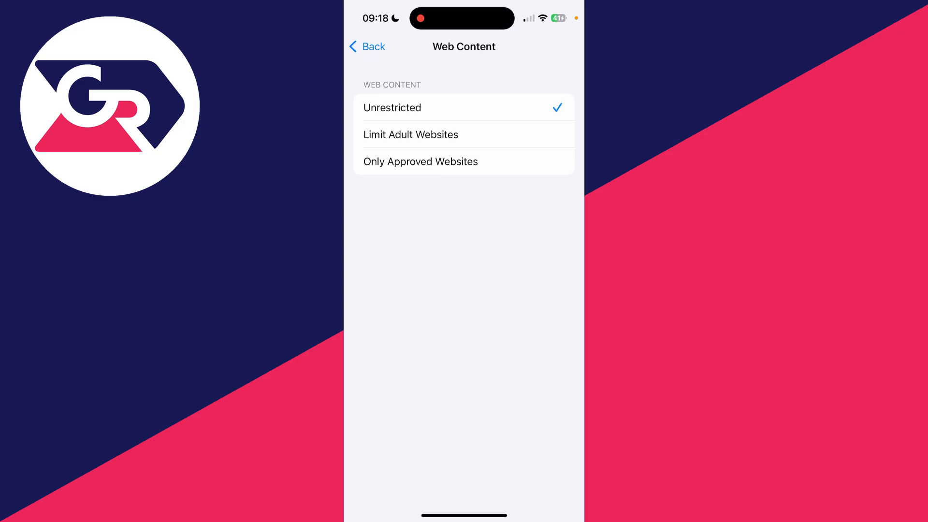
pyautogui.click(365, 46)
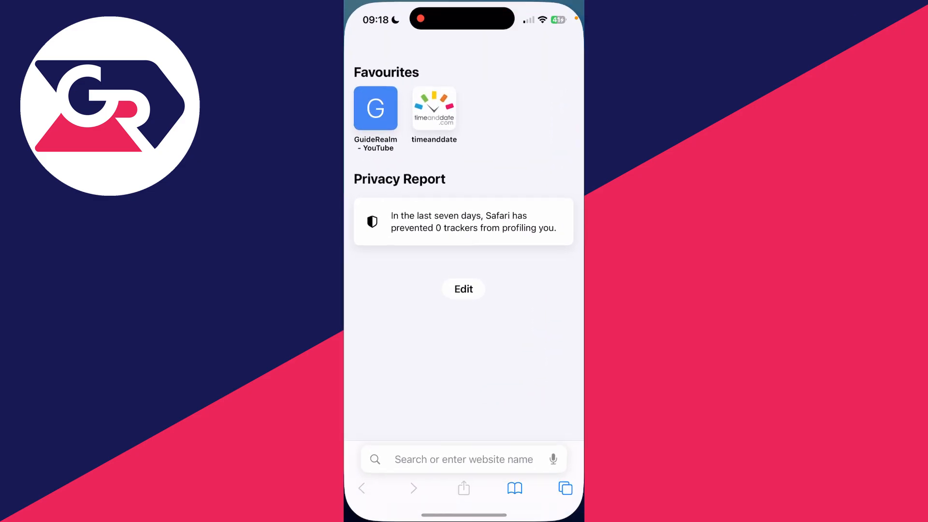